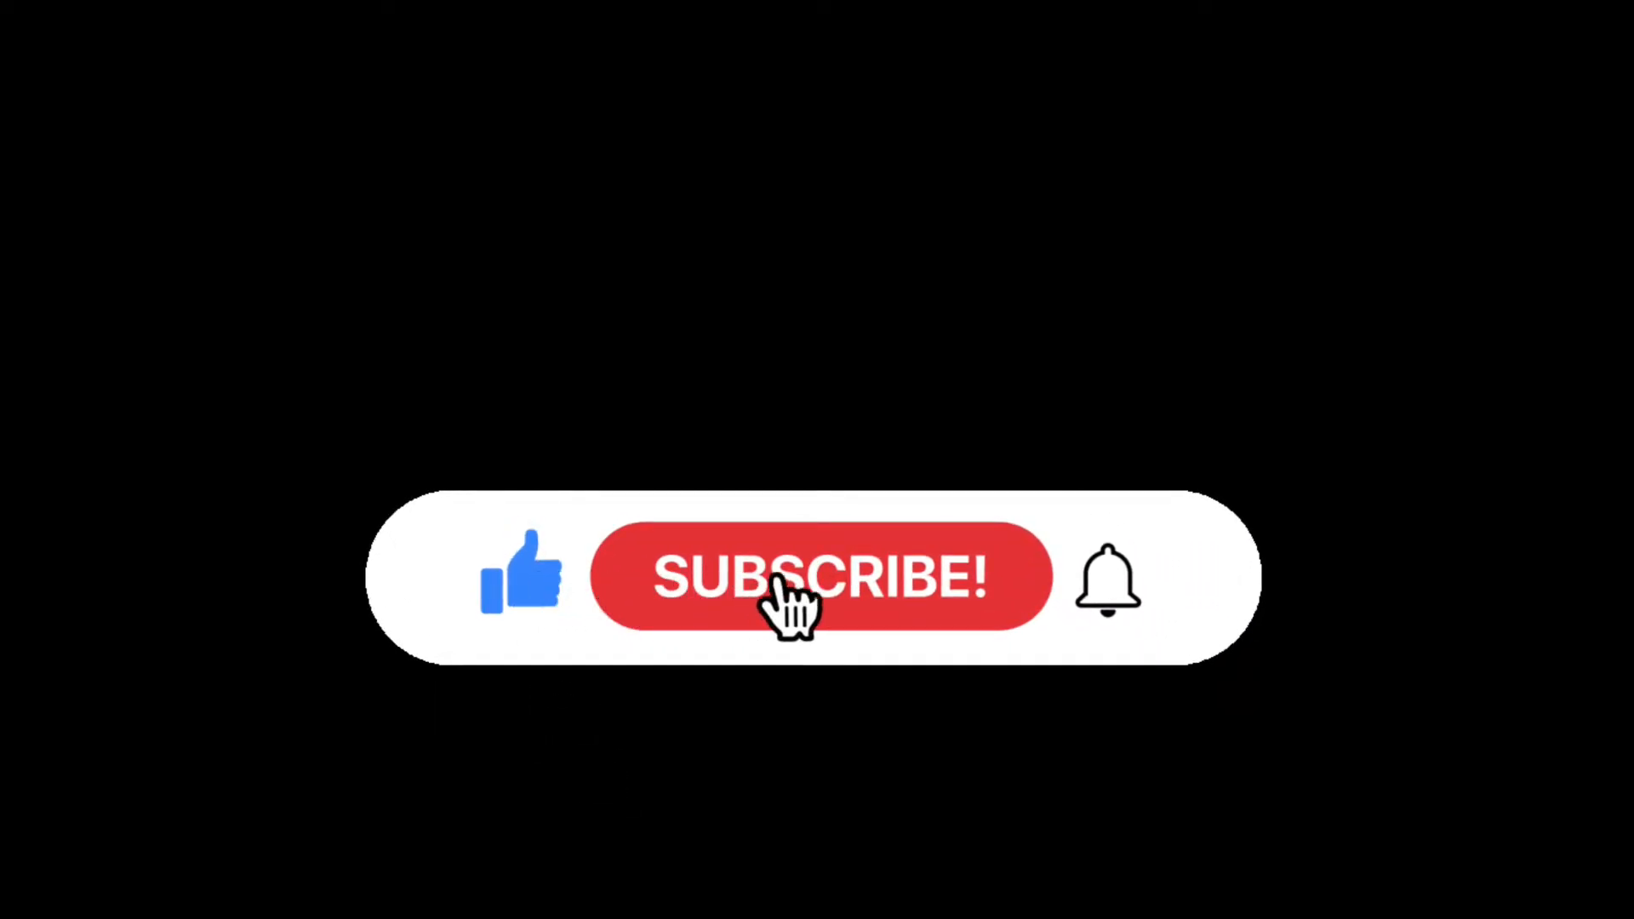
- Mark the channel SUBSCRIBED and enable the notification bell in the outro animation
left_click(821, 576)
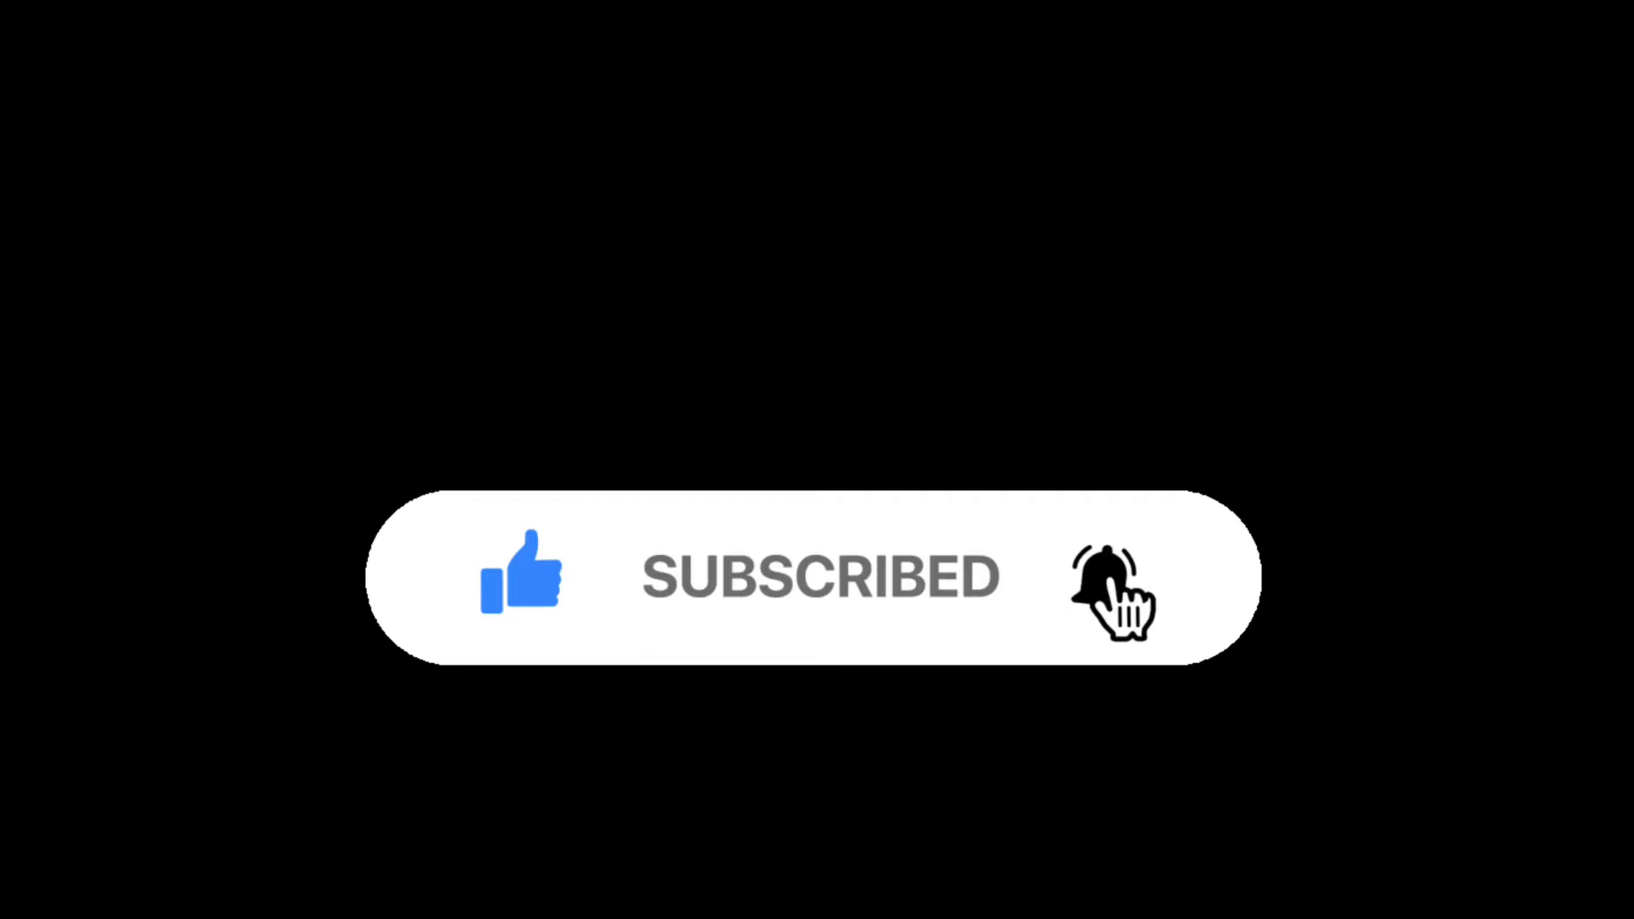
left_click(1108, 579)
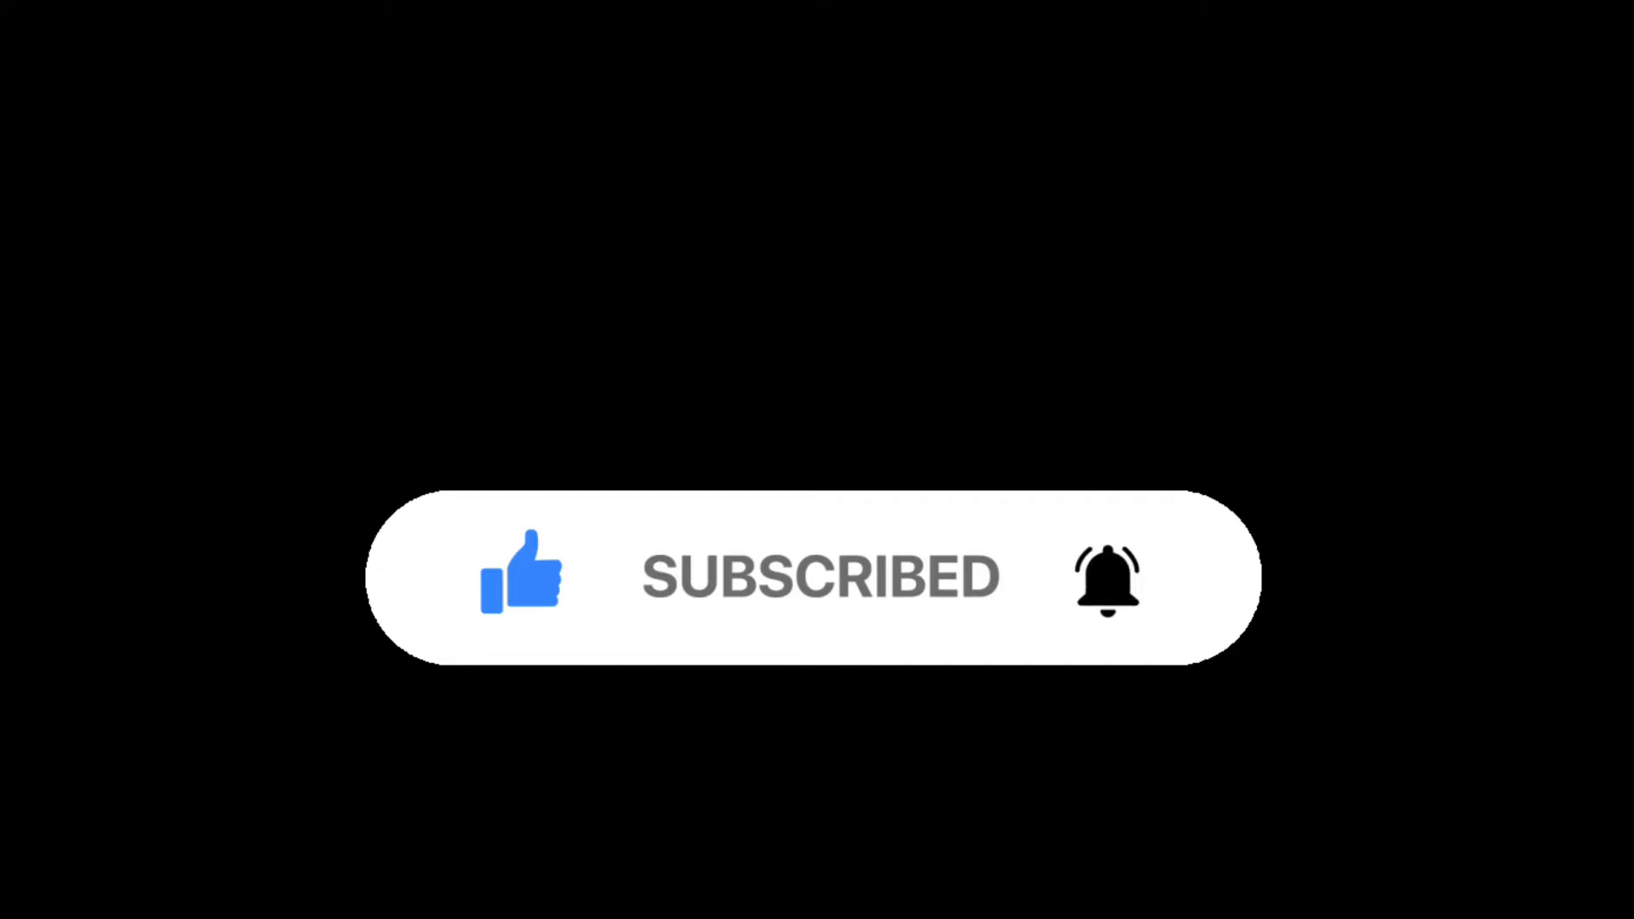